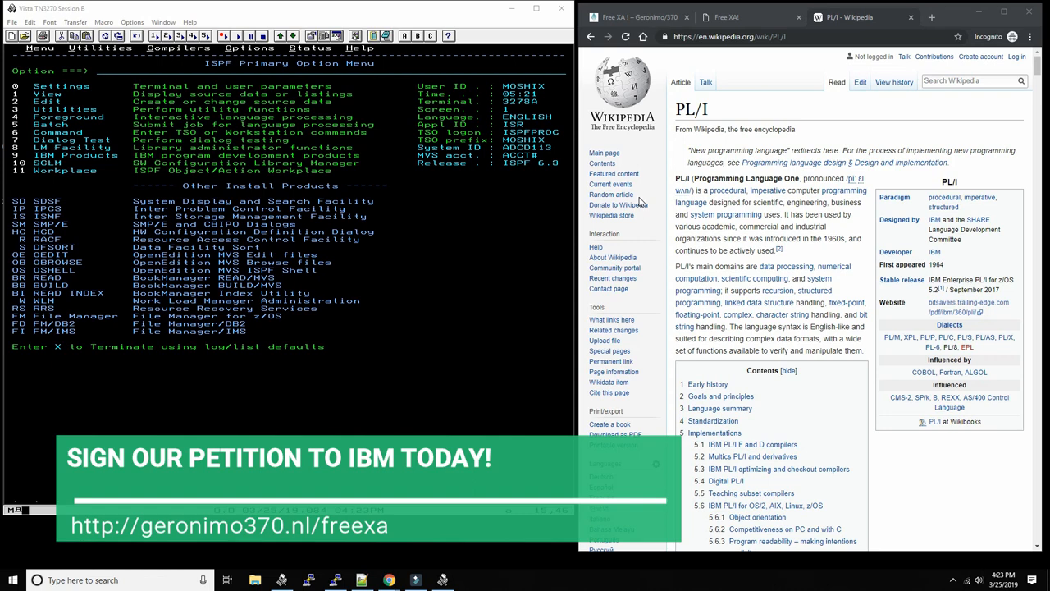
mouse_move(729, 201)
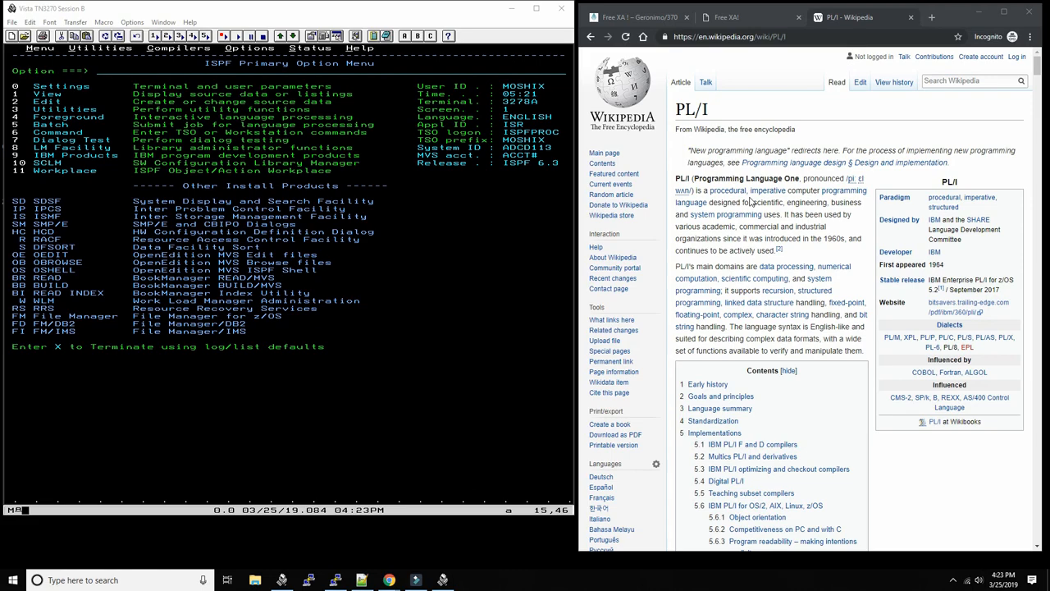
- Enter ISPF option 2 to edit MOSHIX.WORK.JCL(HELLOPLI)
scroll(down, 3)
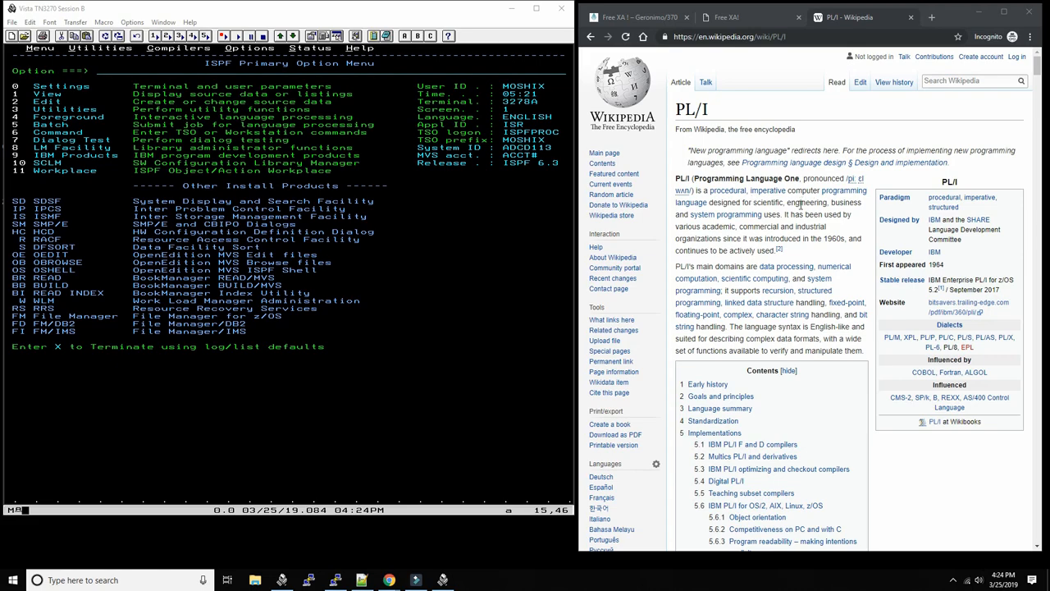
scroll(down, 3)
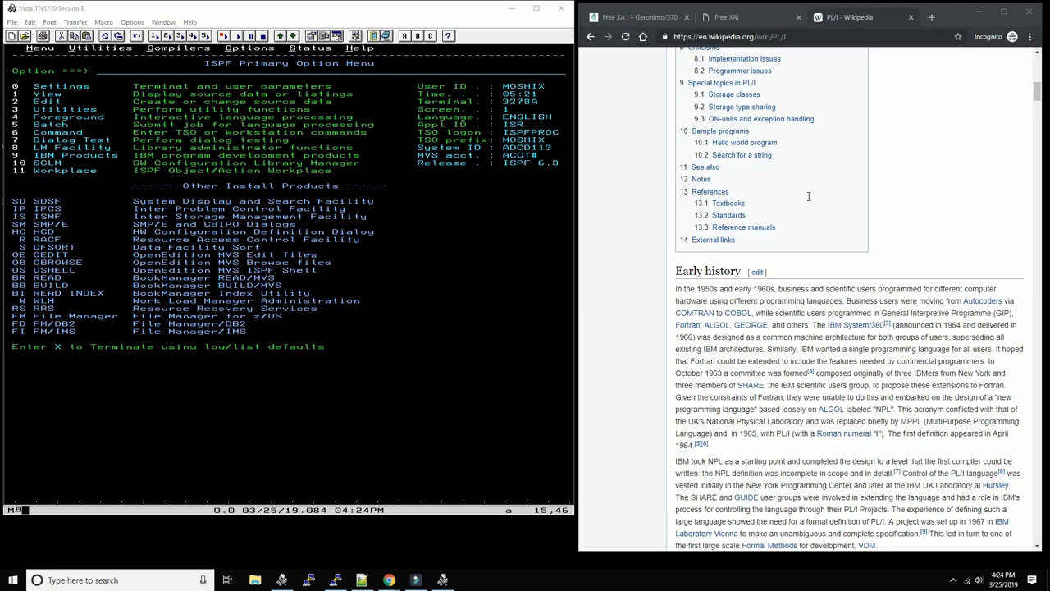
mouse_move(762, 321)
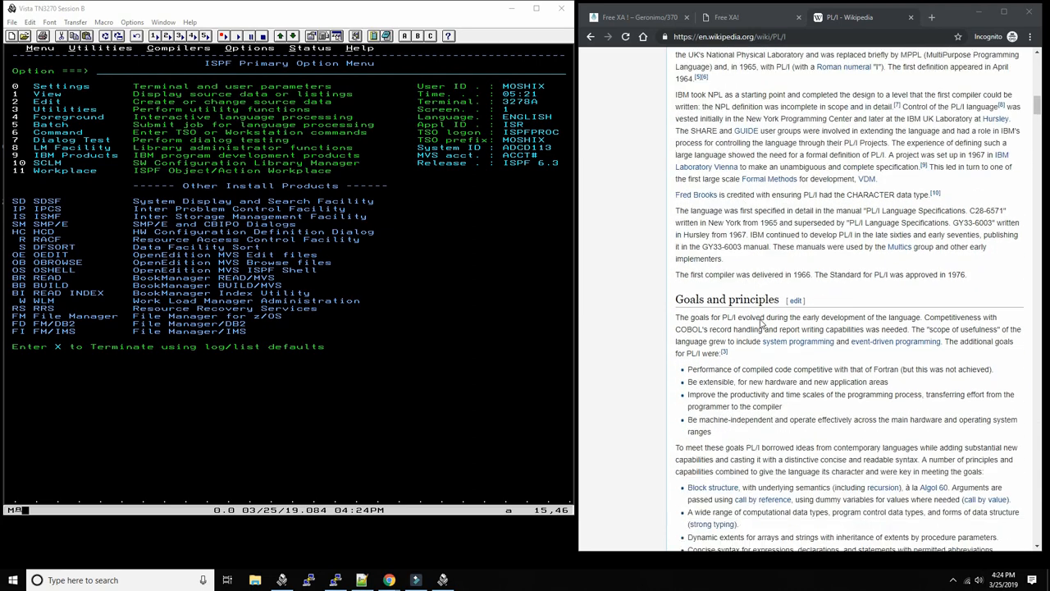
scroll(down, 3)
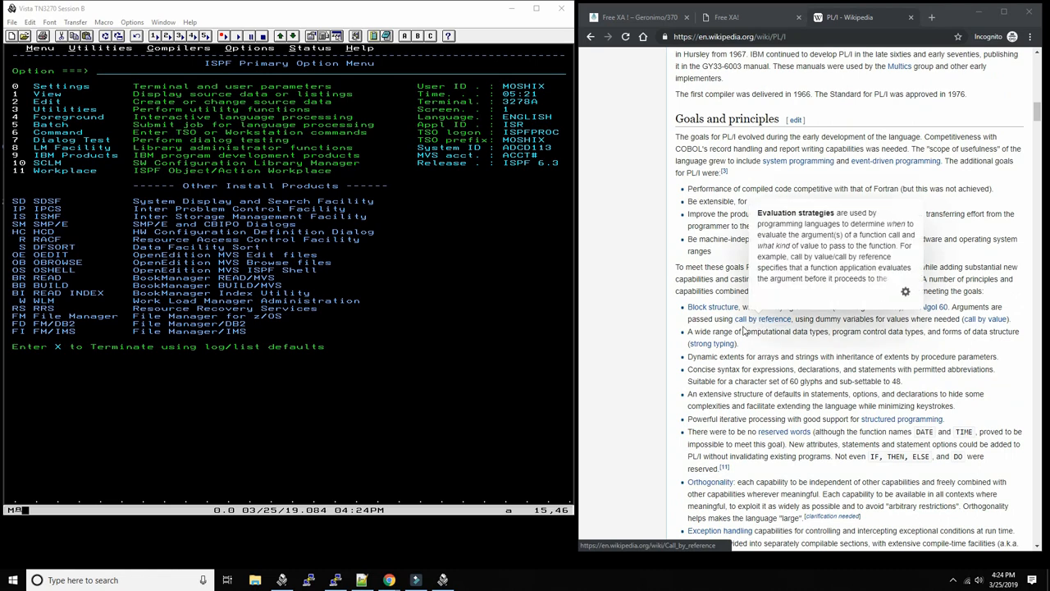
mouse_move(627, 262)
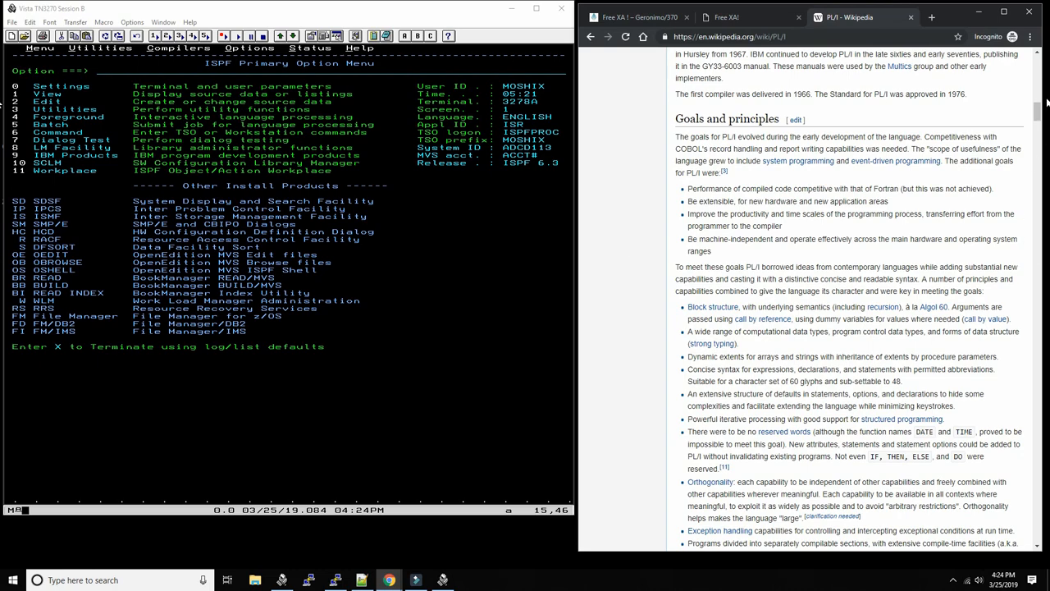
scroll(up, 3)
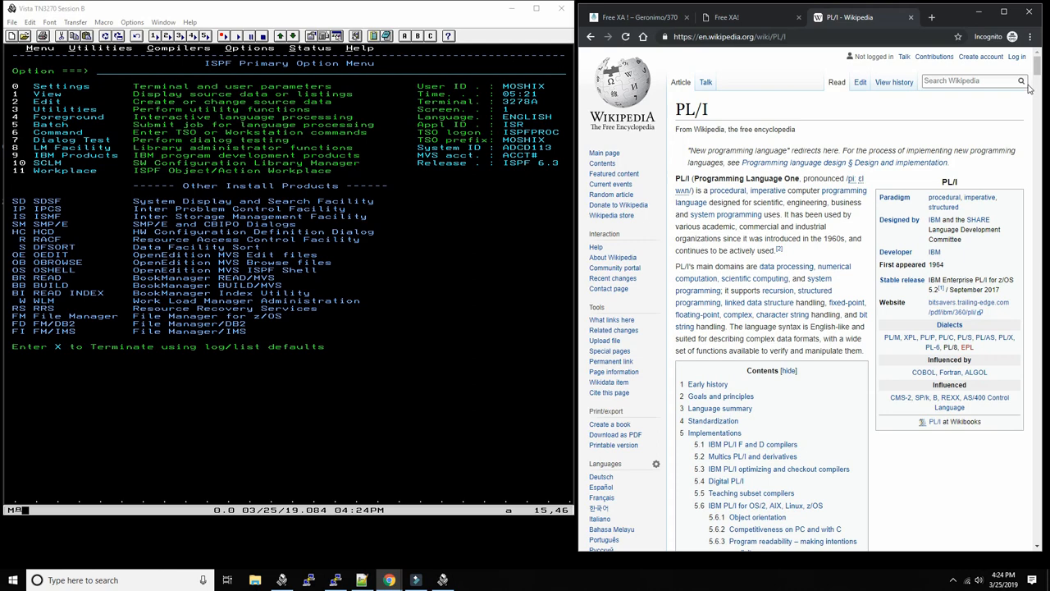
mouse_move(394, 152)
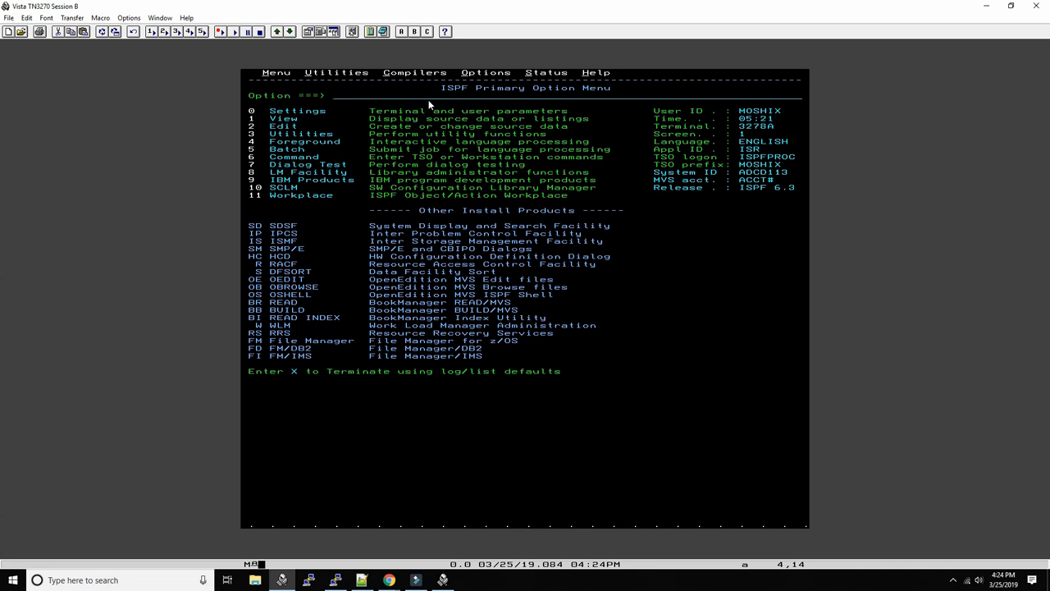
text(2)
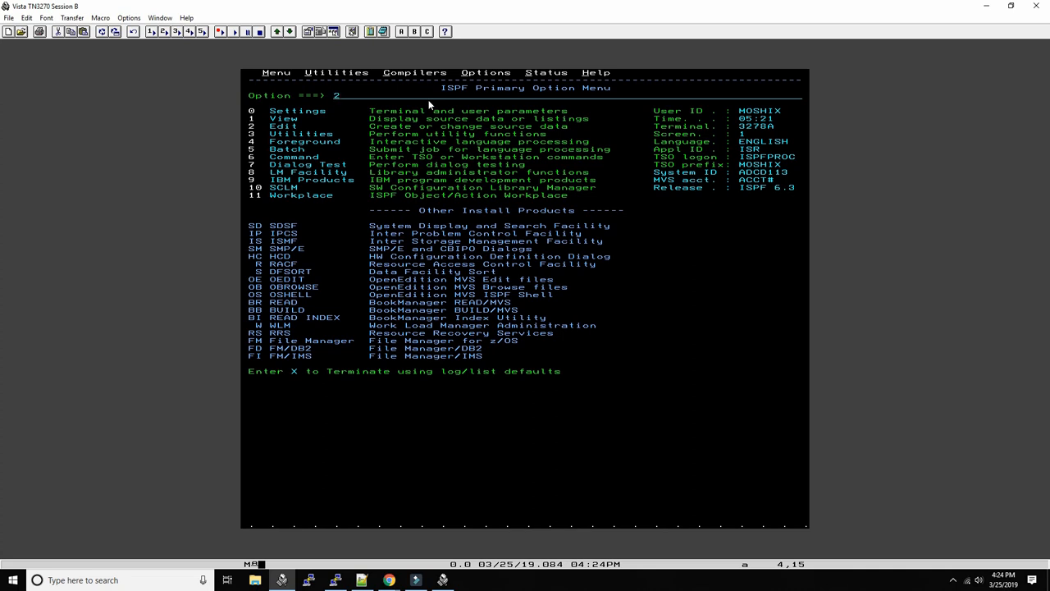
mouse_move(525, 178)
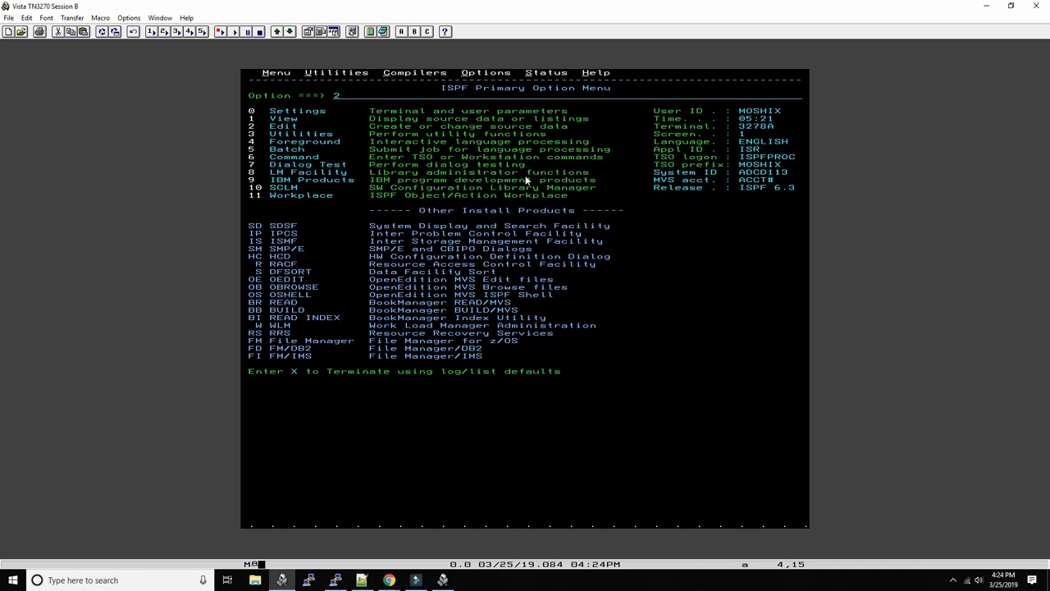
mouse_move(489, 220)
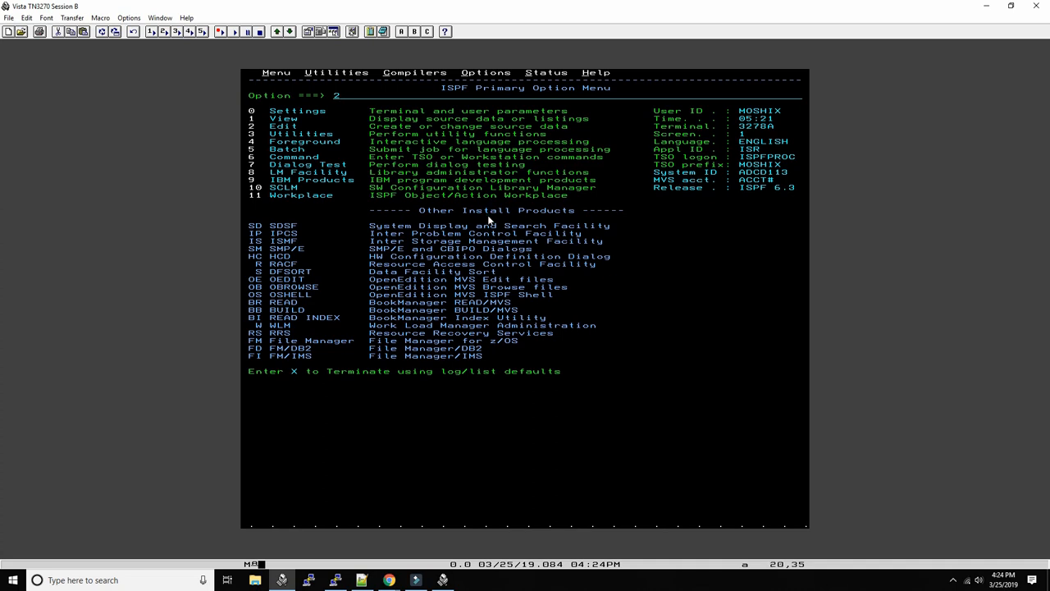
key(Enter)
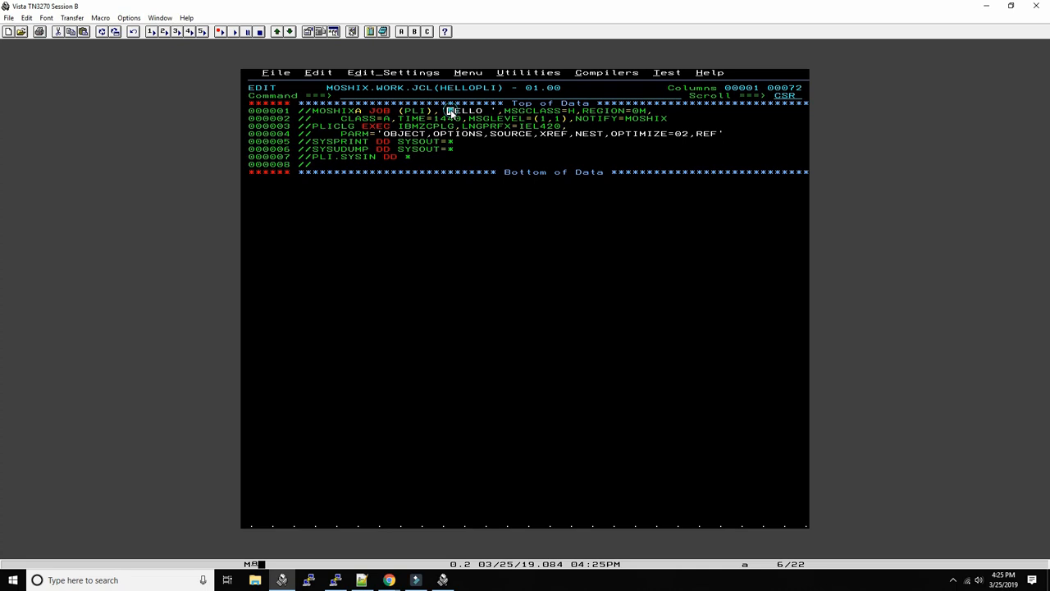
- Set REGION=100M and append ,LIST to the compile PARM string
click(568, 111)
text(10)
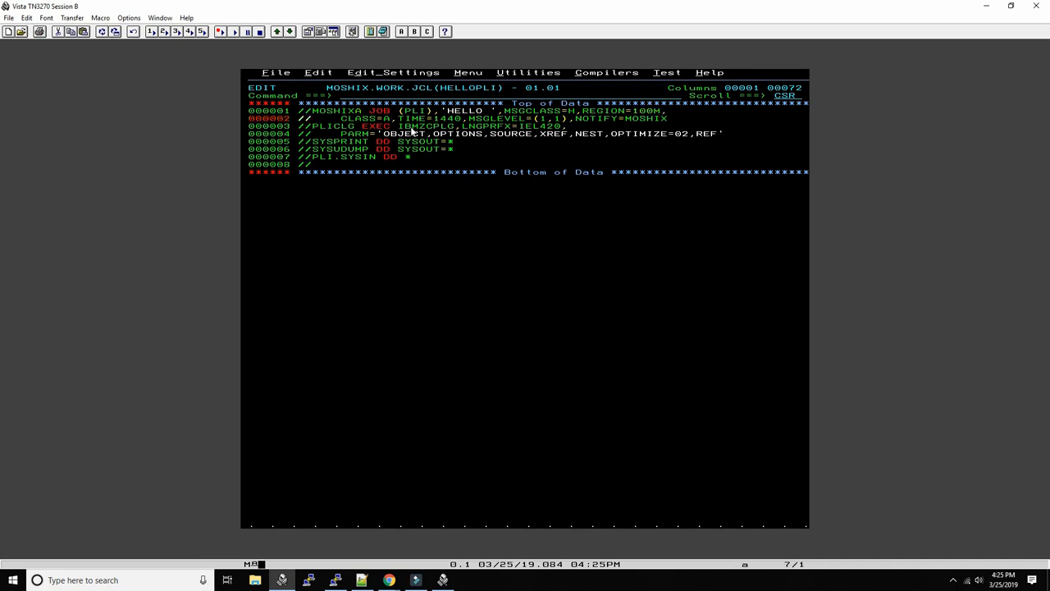
mouse_move(397, 121)
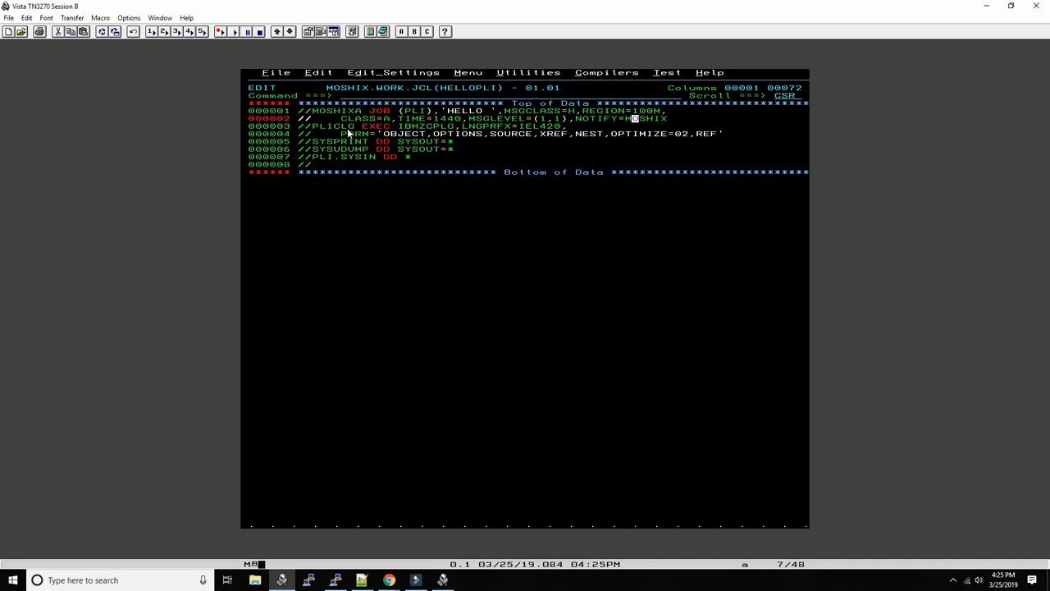
mouse_move(359, 135)
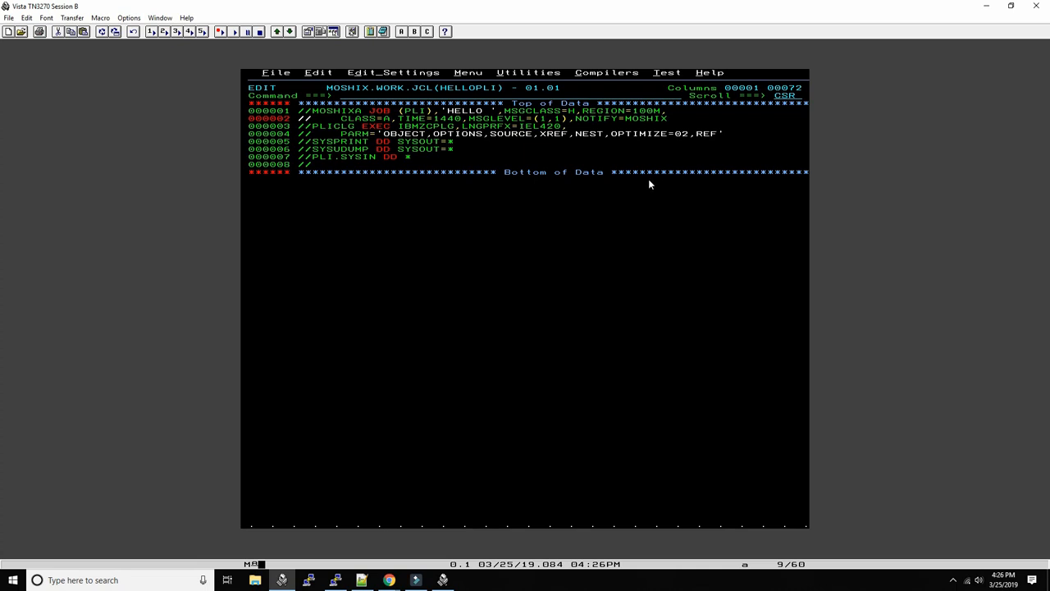
text(,list)
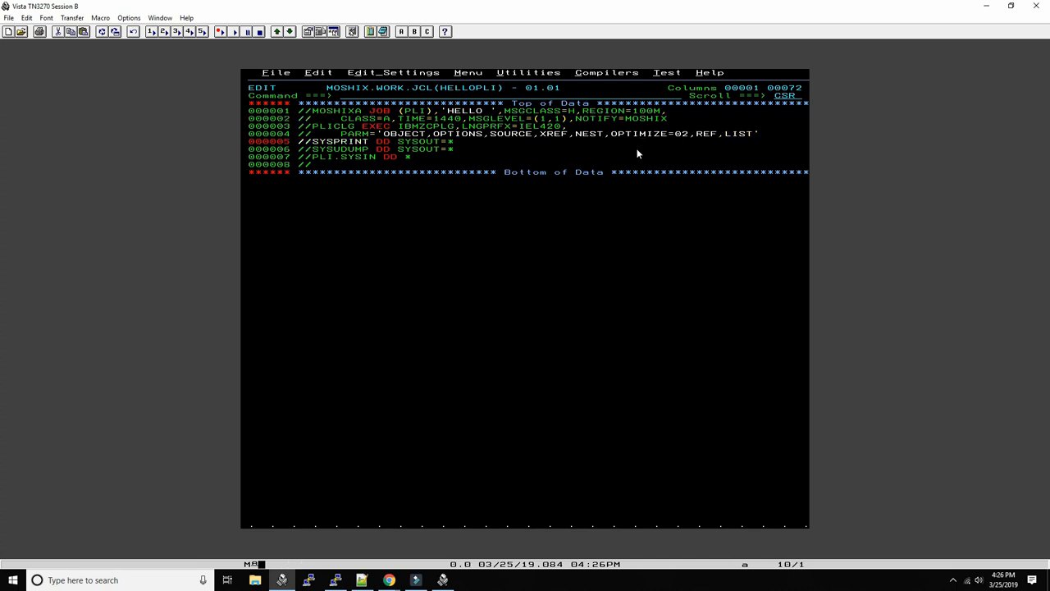
mouse_move(637, 156)
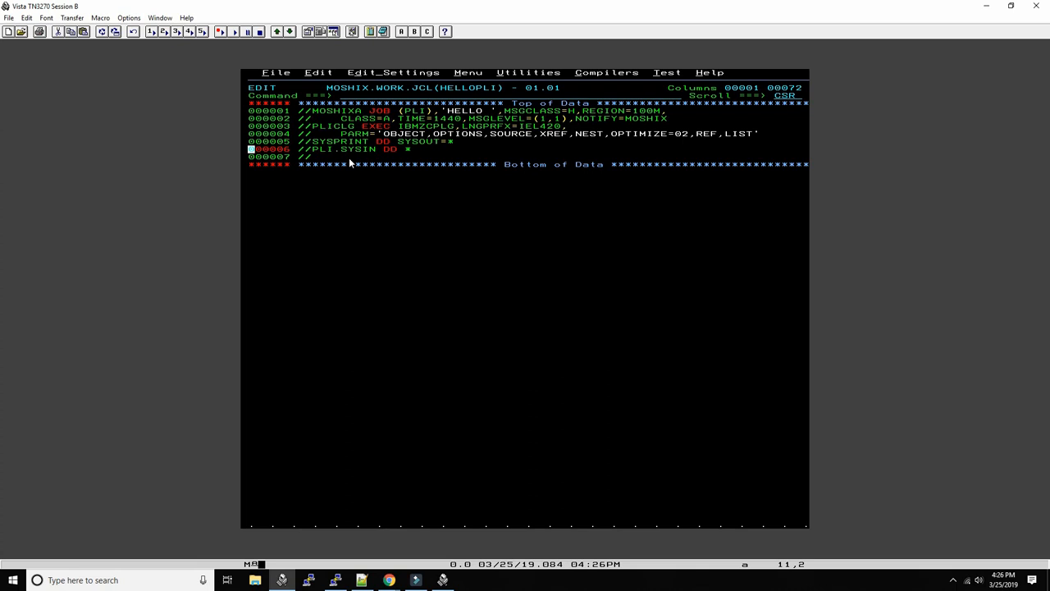
mouse_move(269, 148)
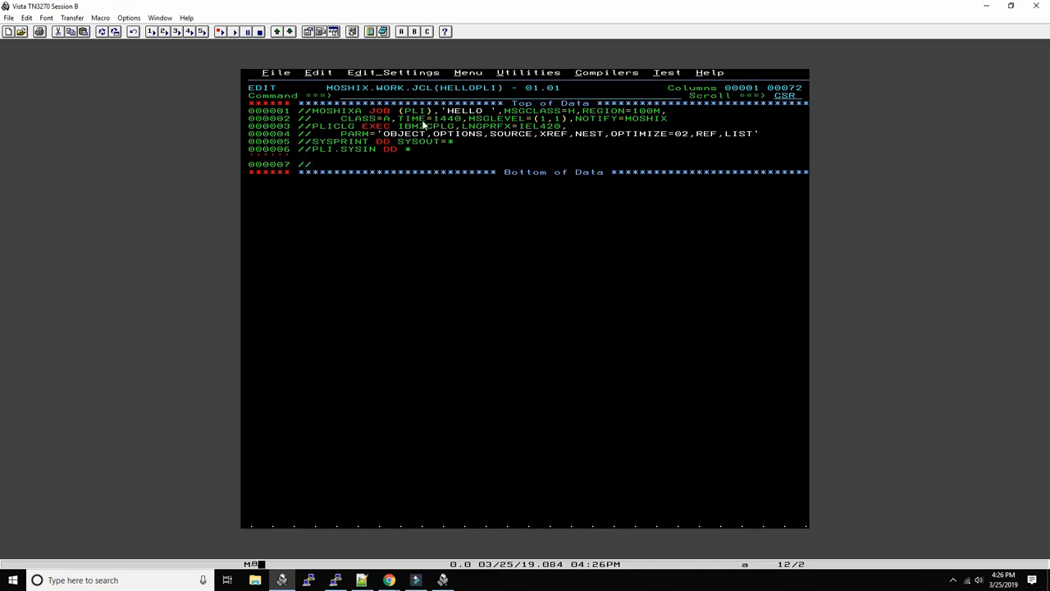
- Write the HELLO: PROCEDURE OPTIONS(MAIN); header line of the PL/I source
text(HELLO;)
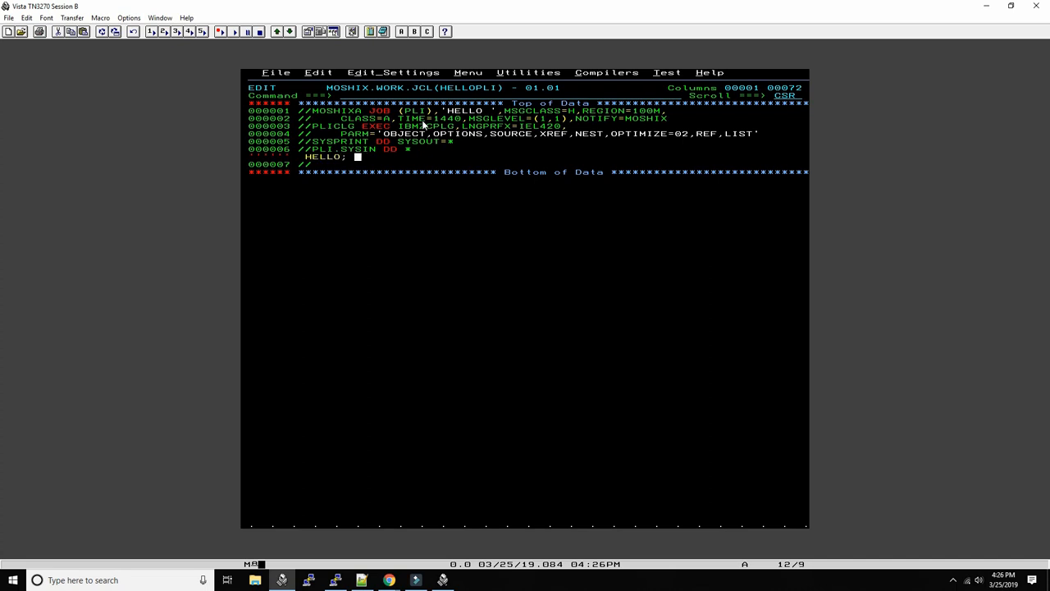
text(PRO)
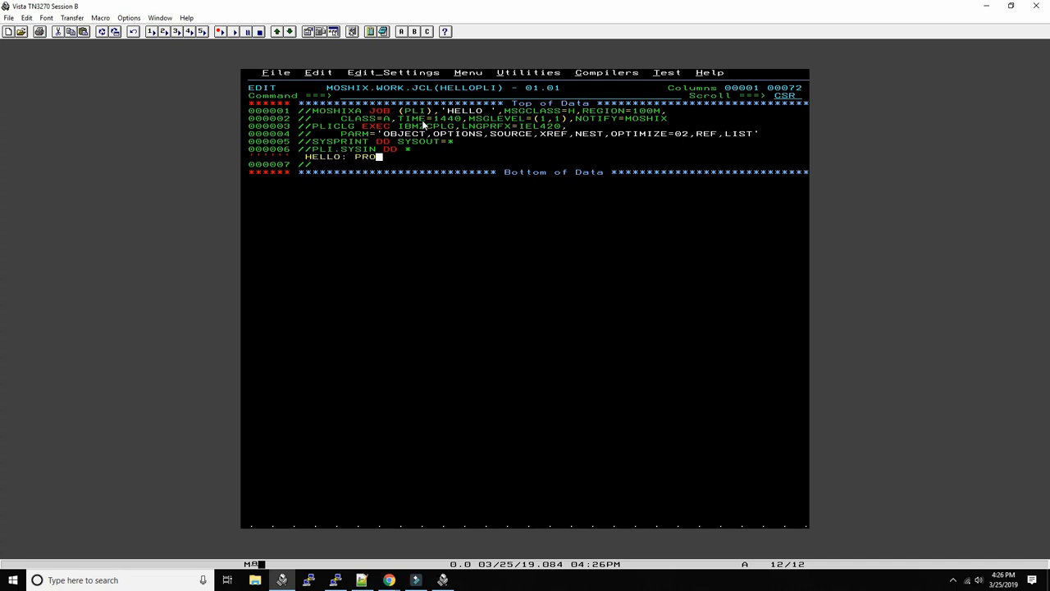
text(CEDURE)
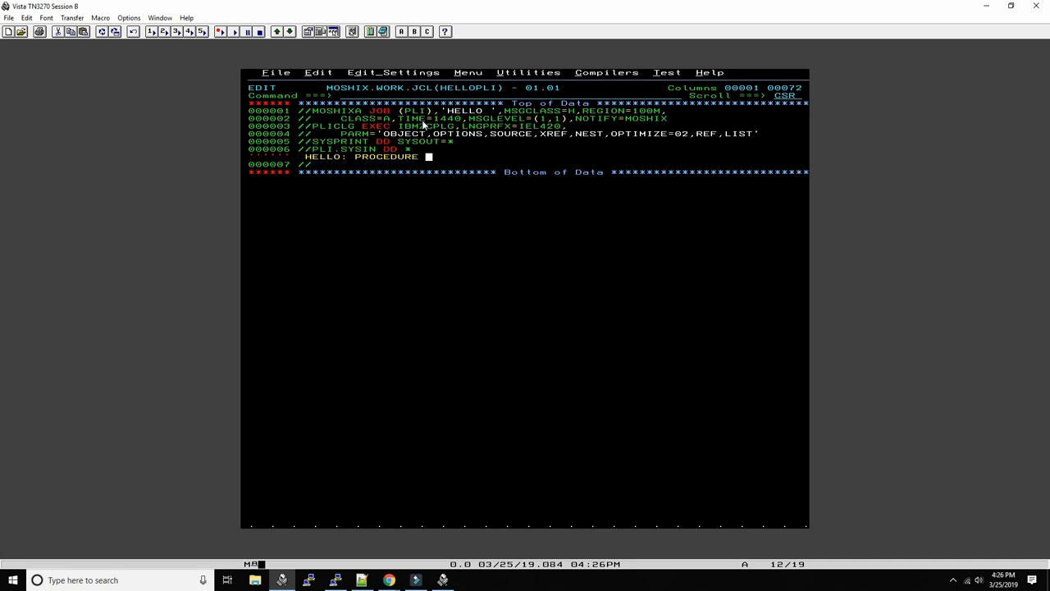
text(OPTIONS(MAIN))
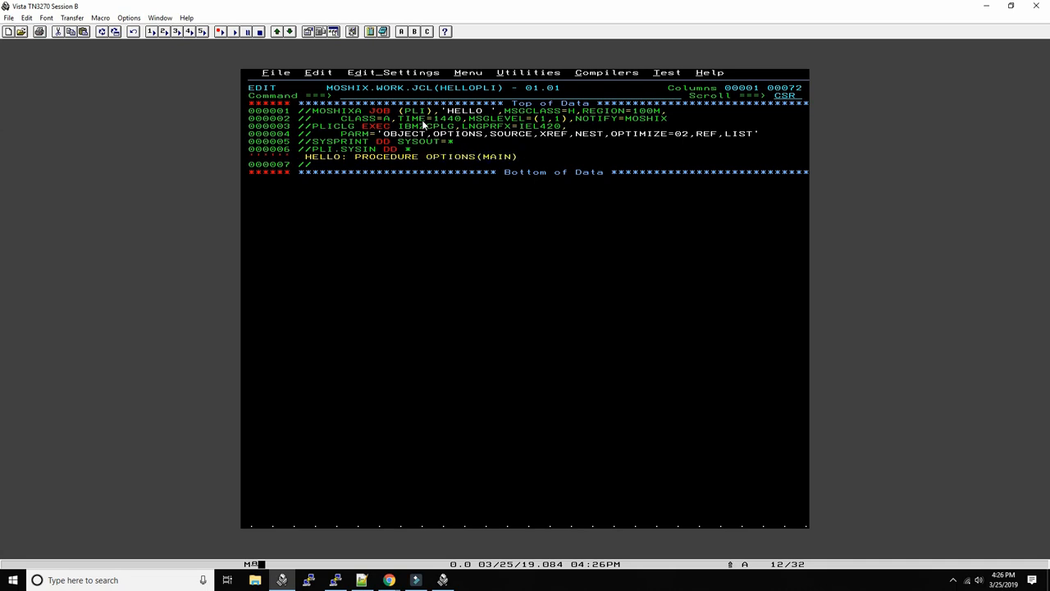
text(;)
text(END HELLO;)
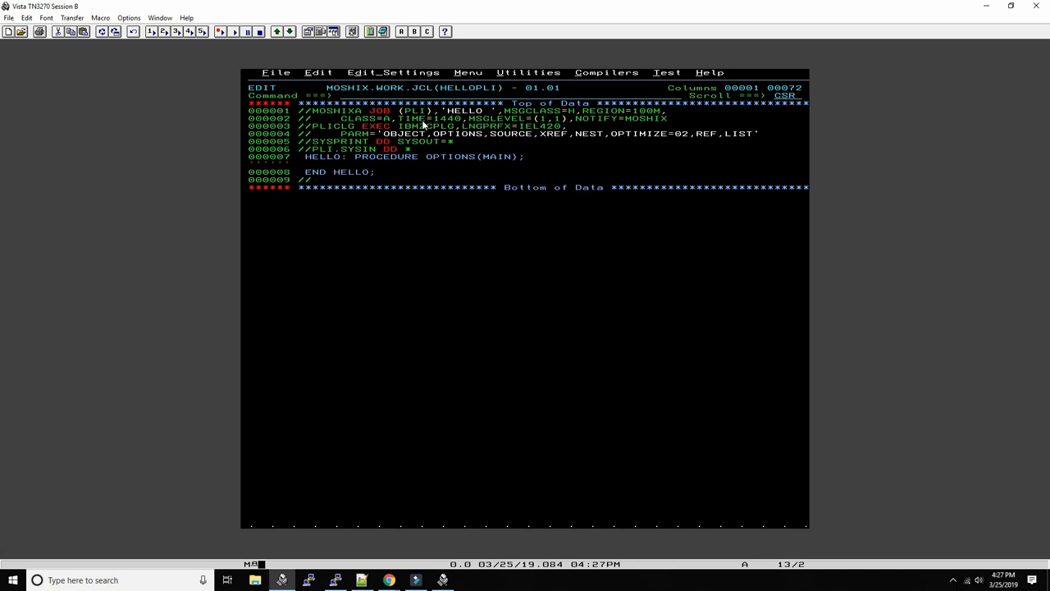
- Add PUT LIST('HELLO,WORLD'); and close the inline source with a /* line
text(PUT LI)
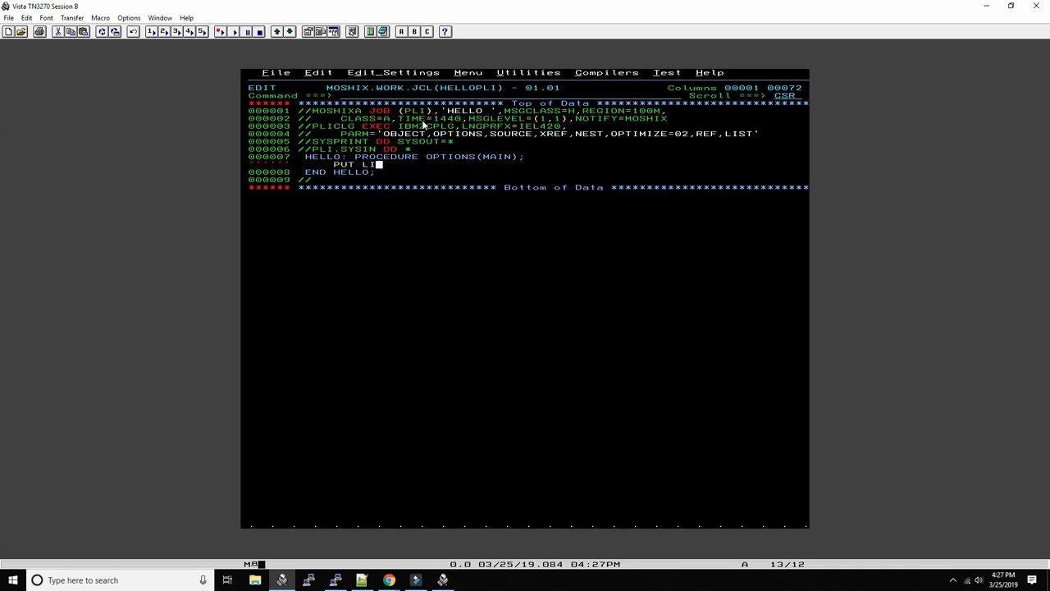
text(ST(')
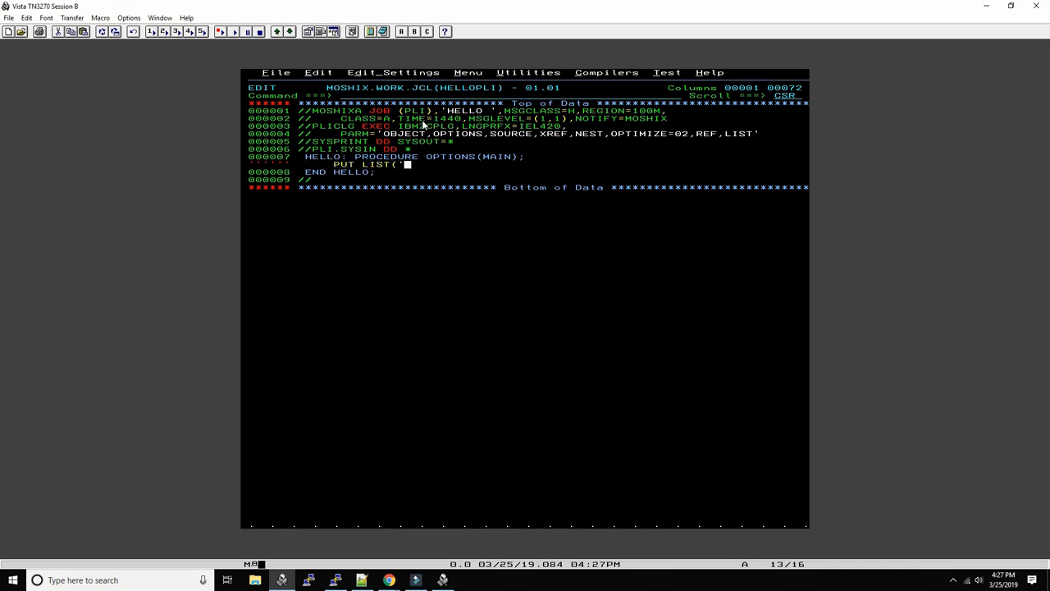
text(HELLO,WORLD');)
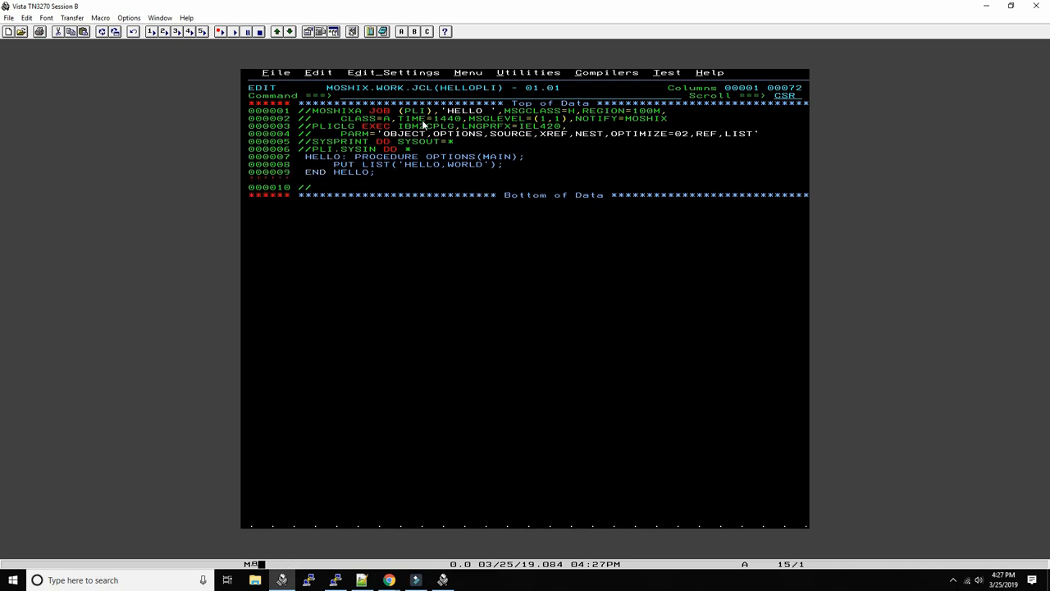
text(/*)
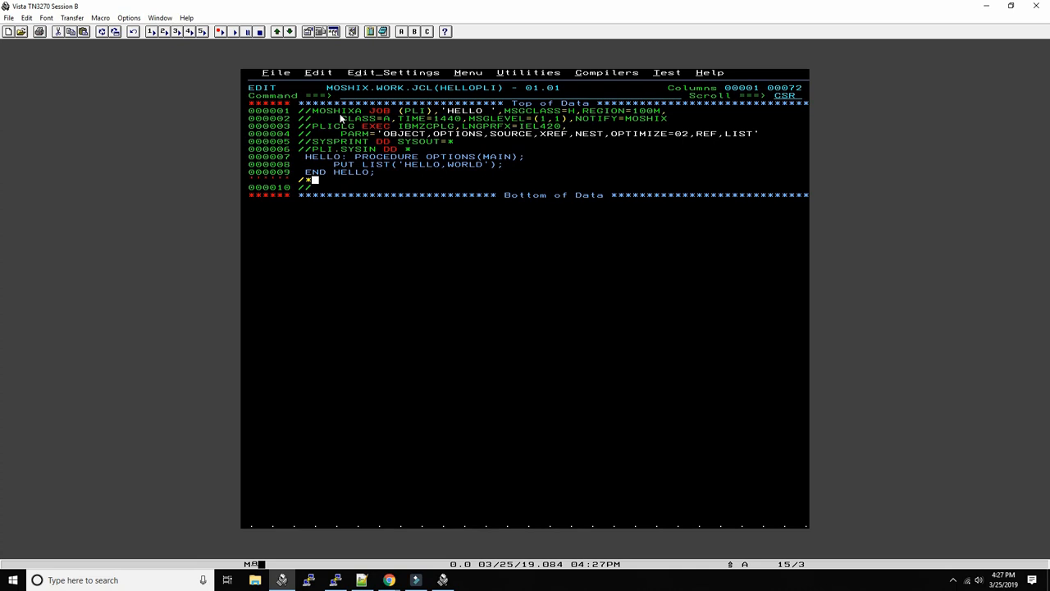
mouse_move(329, 120)
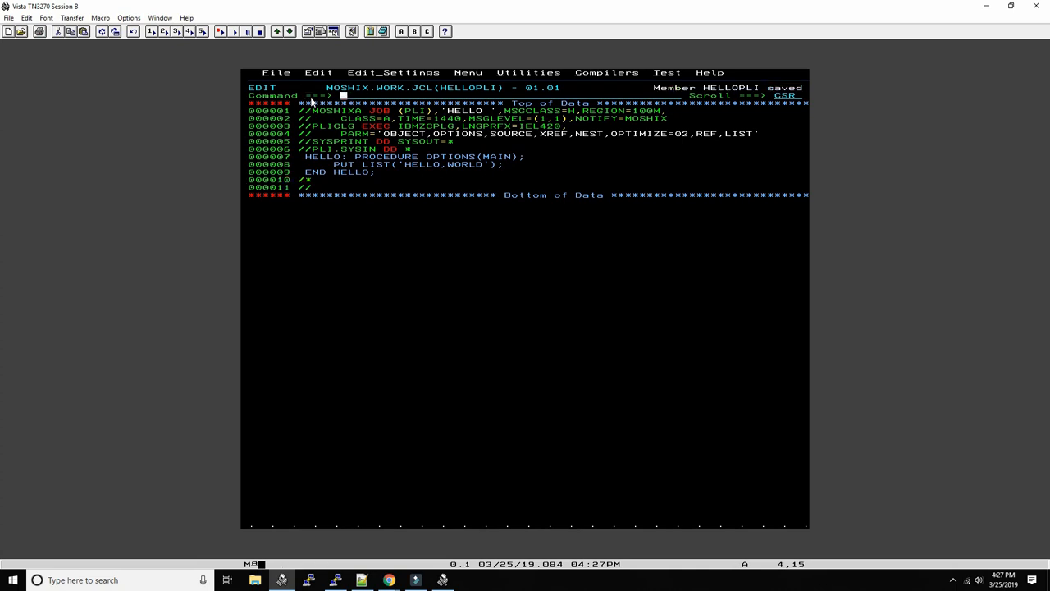
- Submit the HELLOPLI job with SUB from the editor command line
text(SUB)
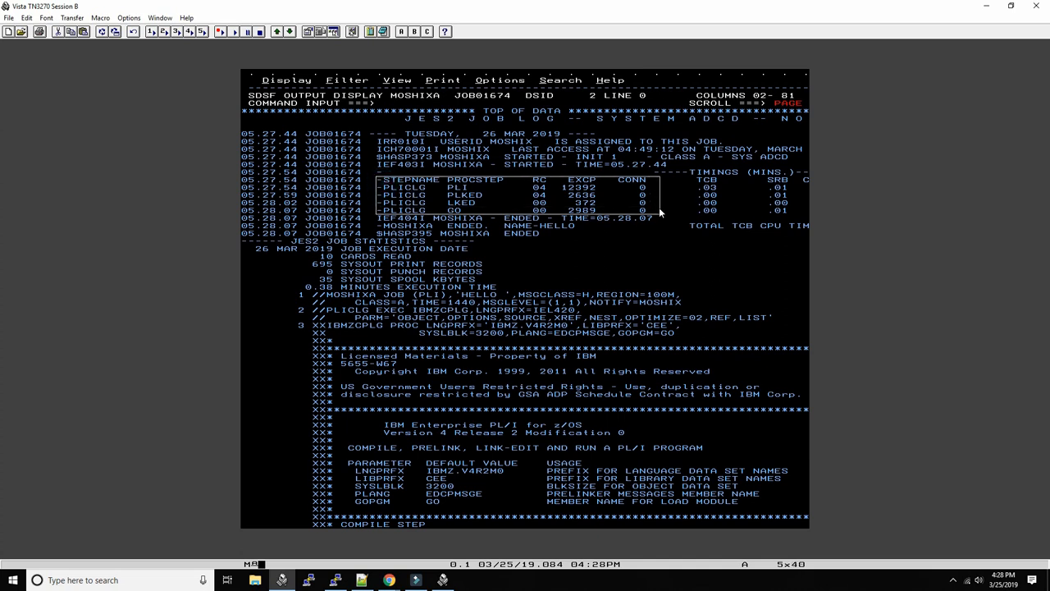
- Select job JOB01674 in SDSF and page to its compiler listing
click(417, 195)
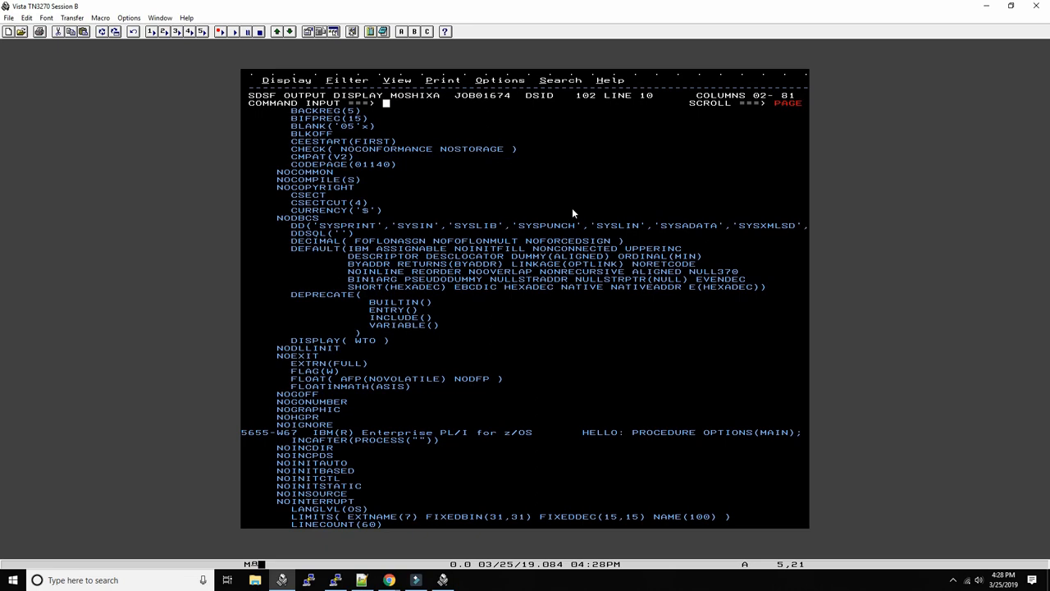
scroll(down, 3)
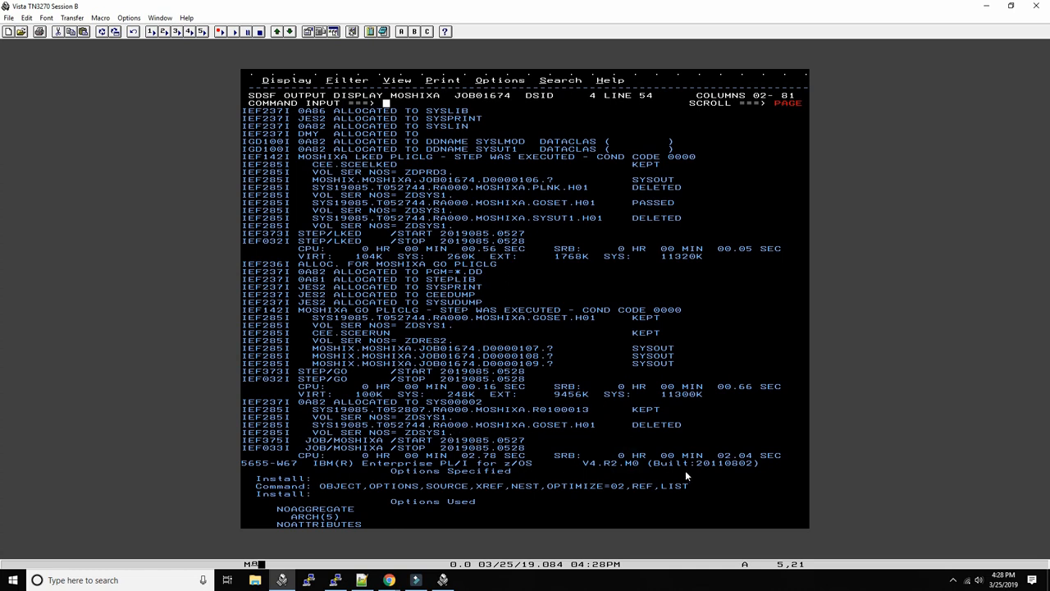
mouse_move(657, 486)
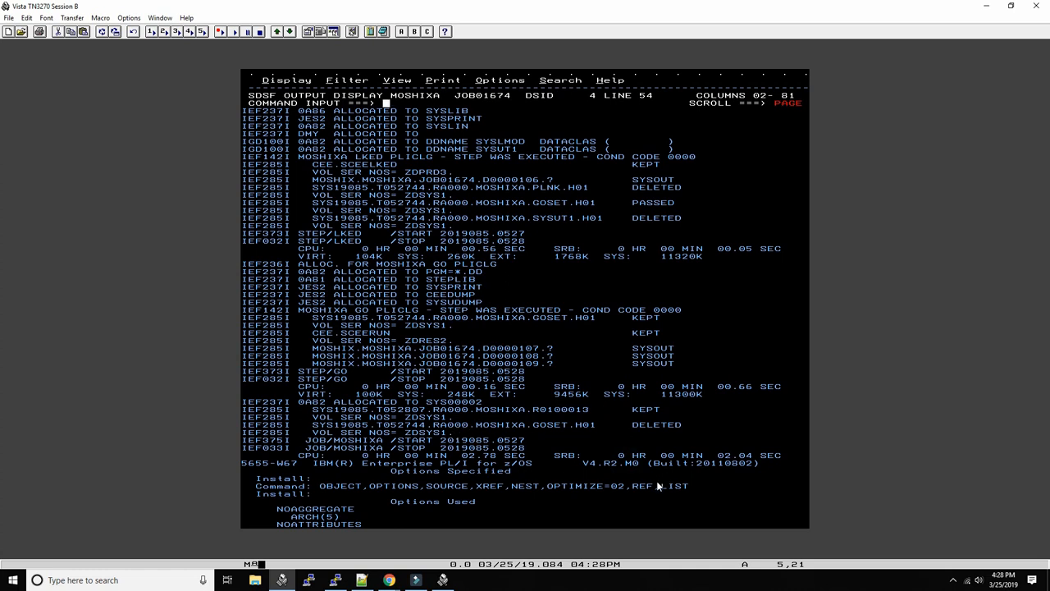
mouse_move(368, 496)
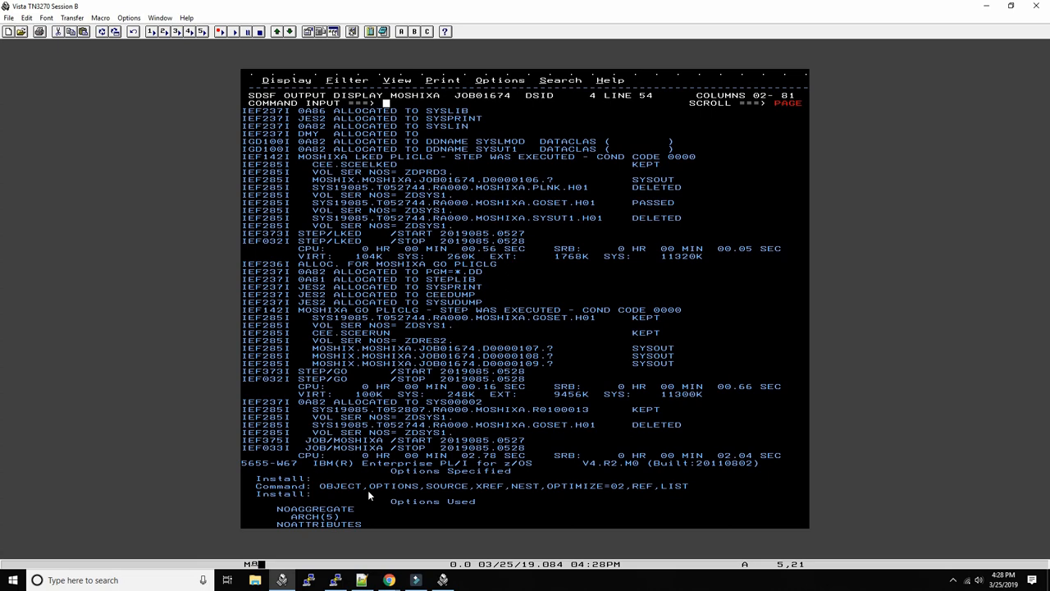
click(367, 486)
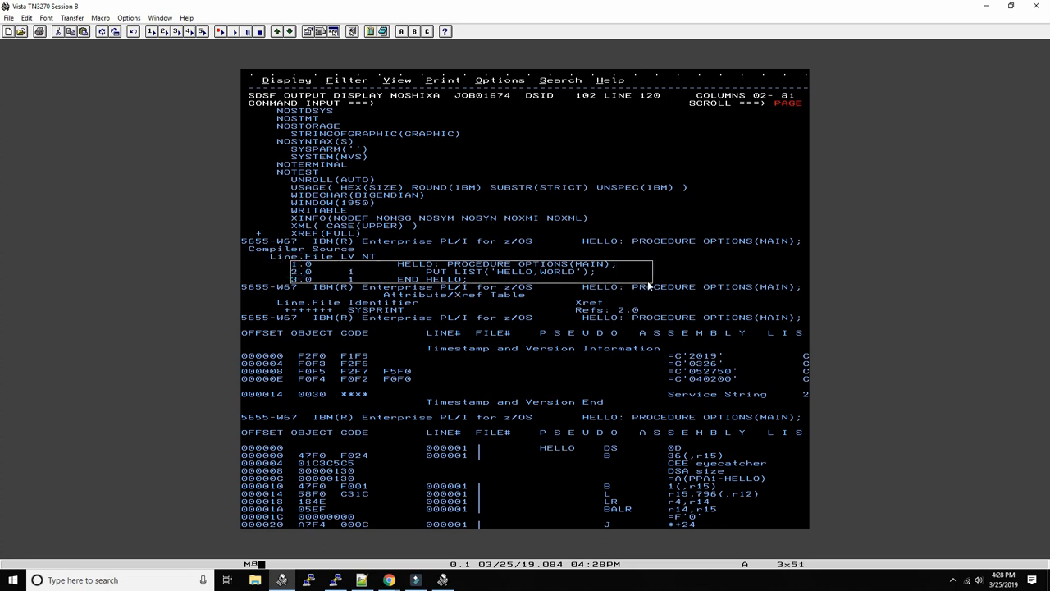
mouse_move(630, 327)
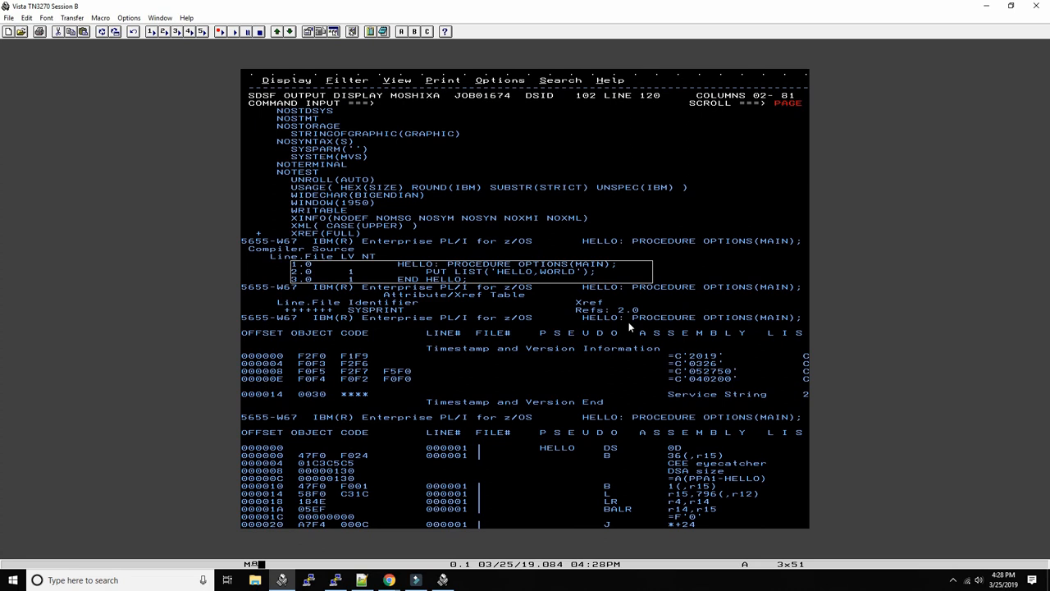
mouse_move(617, 332)
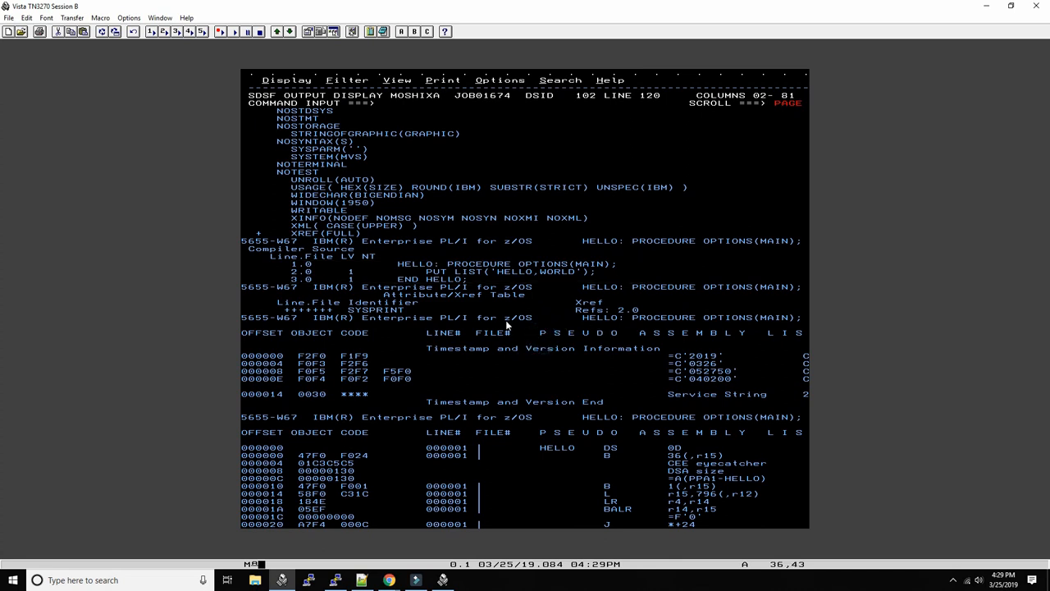
mouse_move(368, 310)
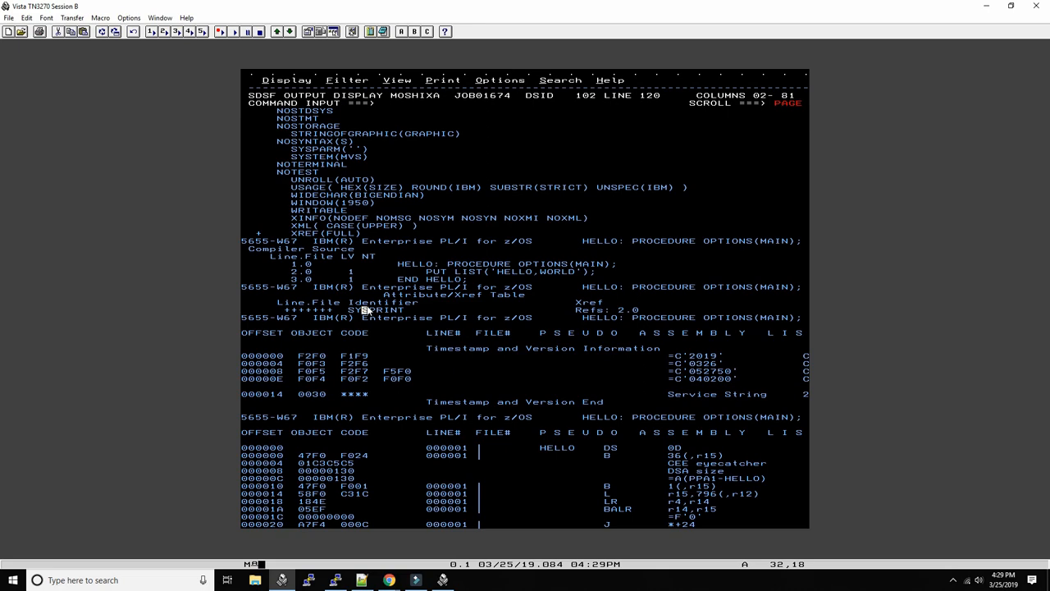
- Highlight the HELLO procedure lines in the Compiler Source listing
drag(275, 447, 410, 509)
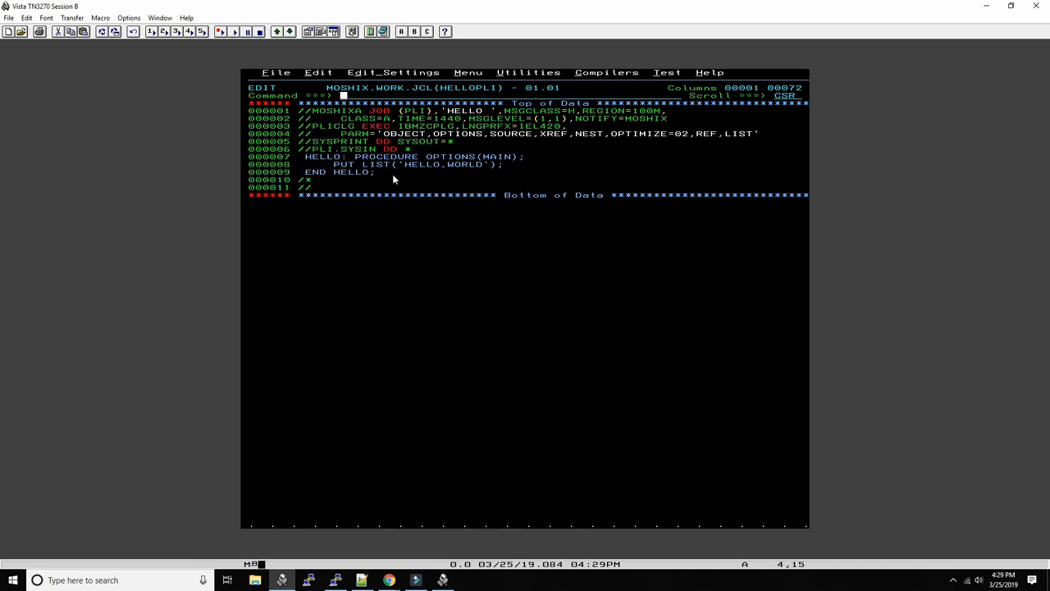
click(314, 158)
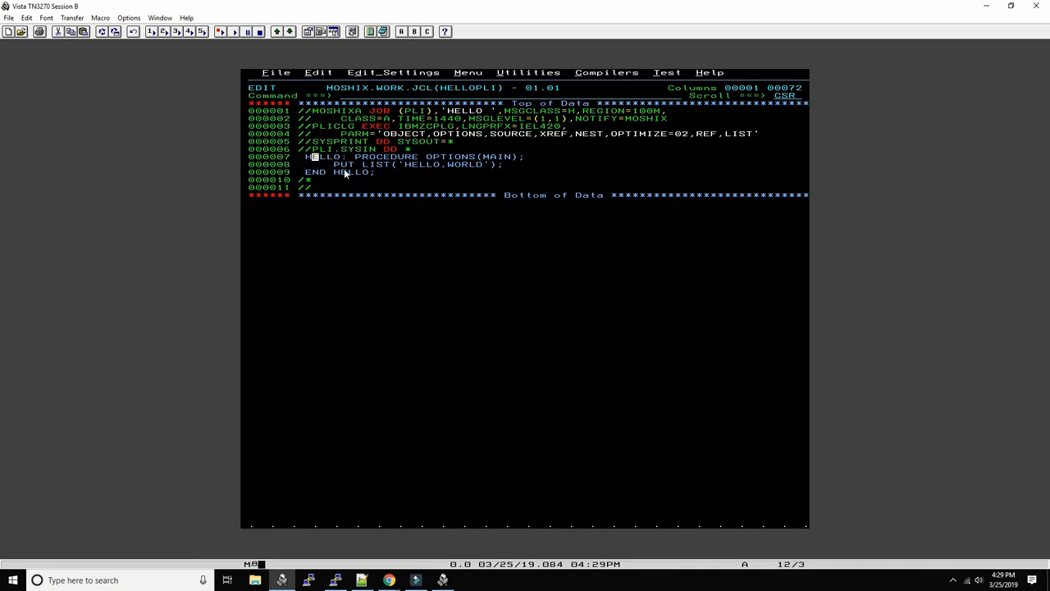
mouse_move(295, 178)
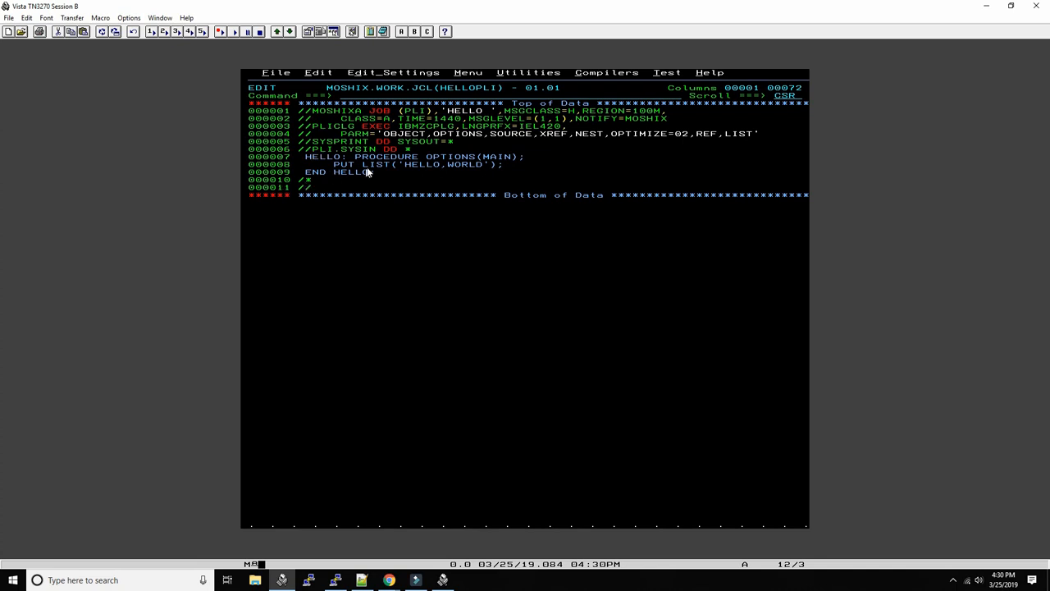
click(371, 164)
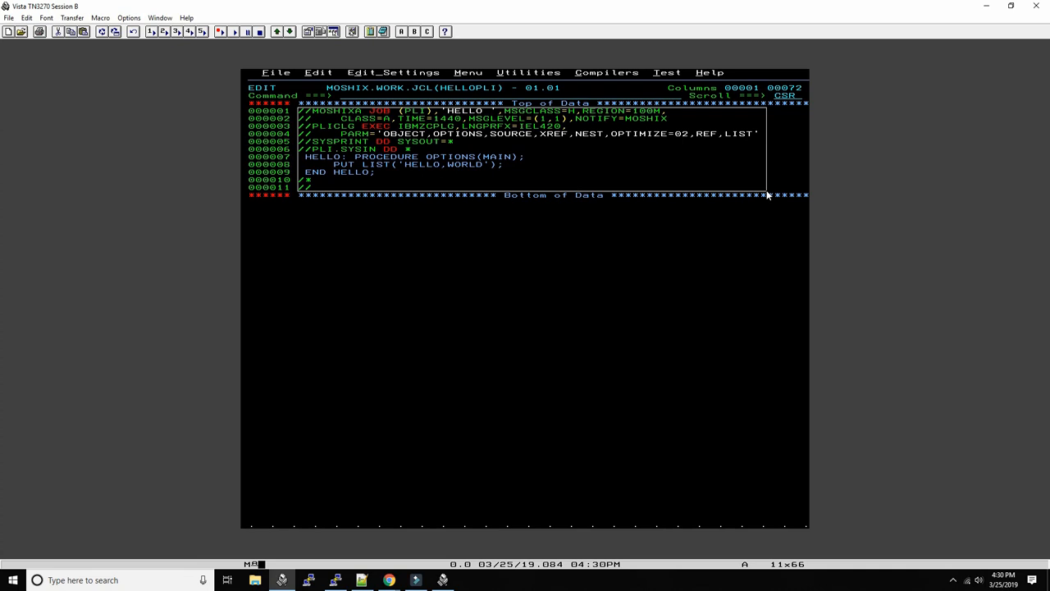
mouse_move(688, 191)
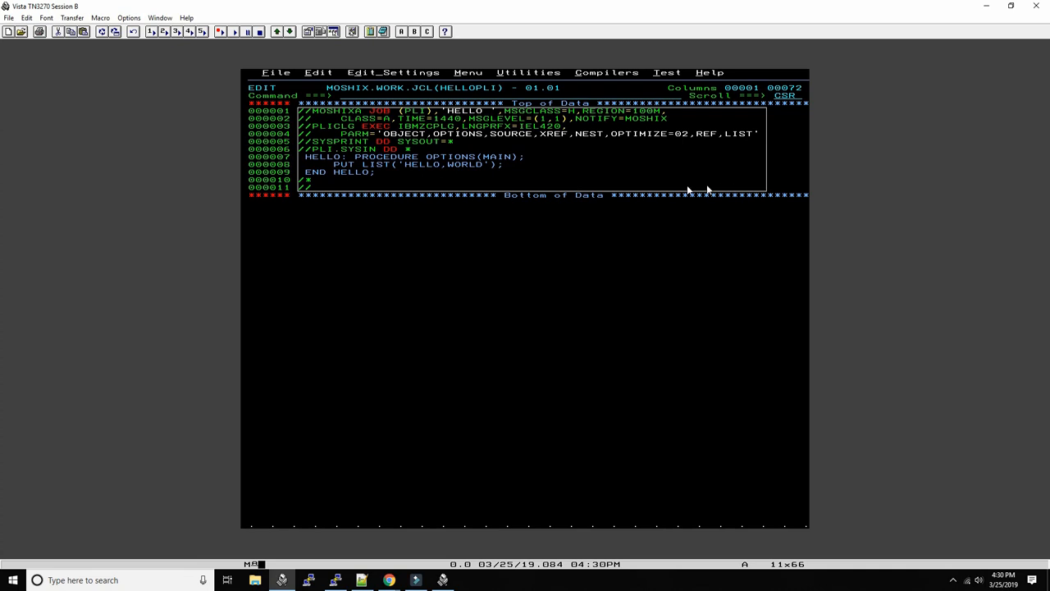
mouse_move(541, 230)
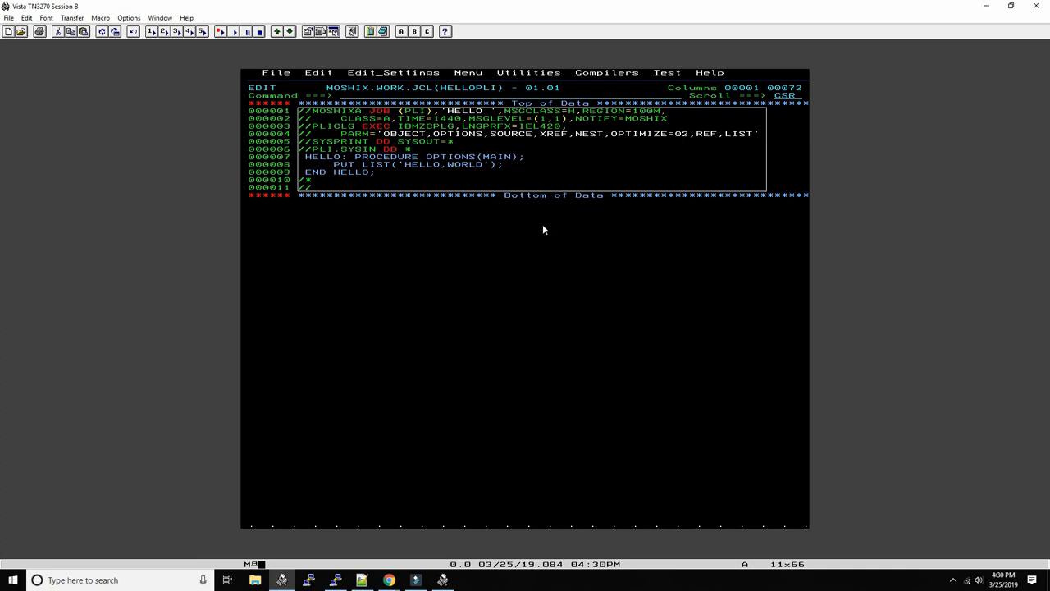
mouse_move(548, 216)
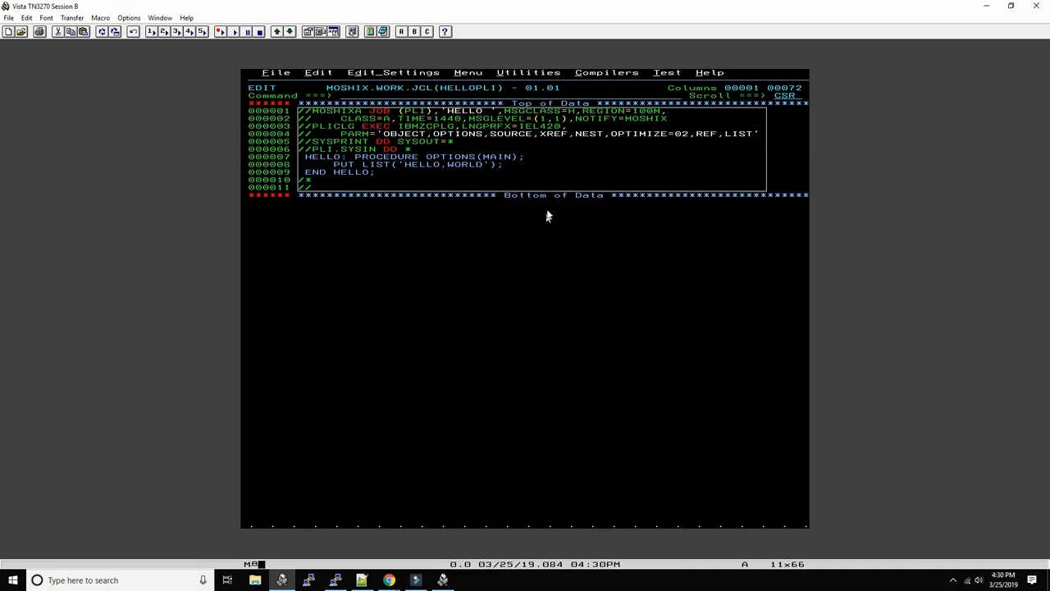
mouse_move(517, 227)
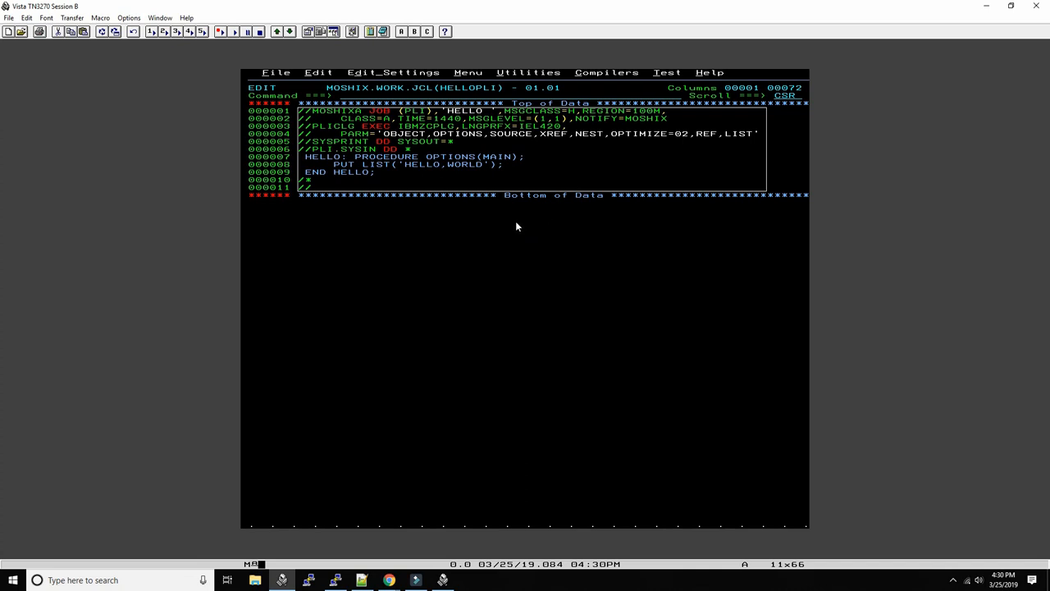